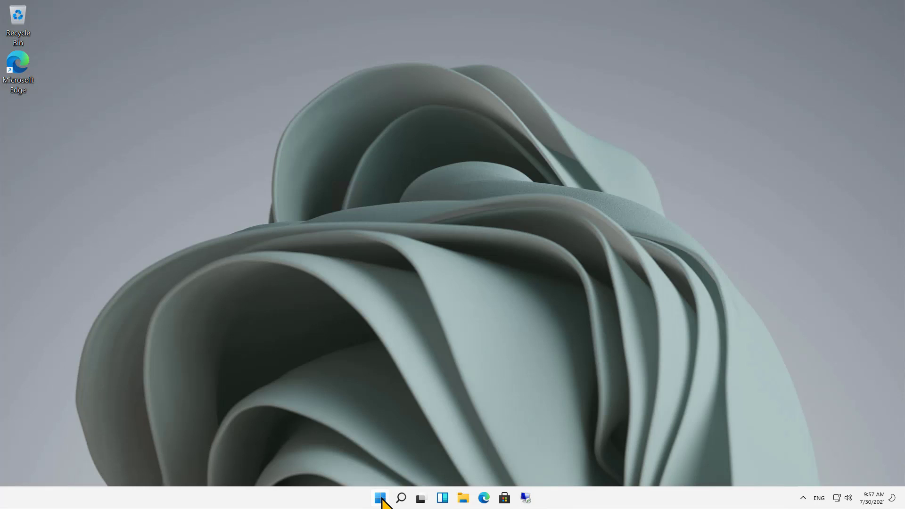
# Bring up the Start menu showing pinned apps and recommended items.
pyautogui.click(380, 497)
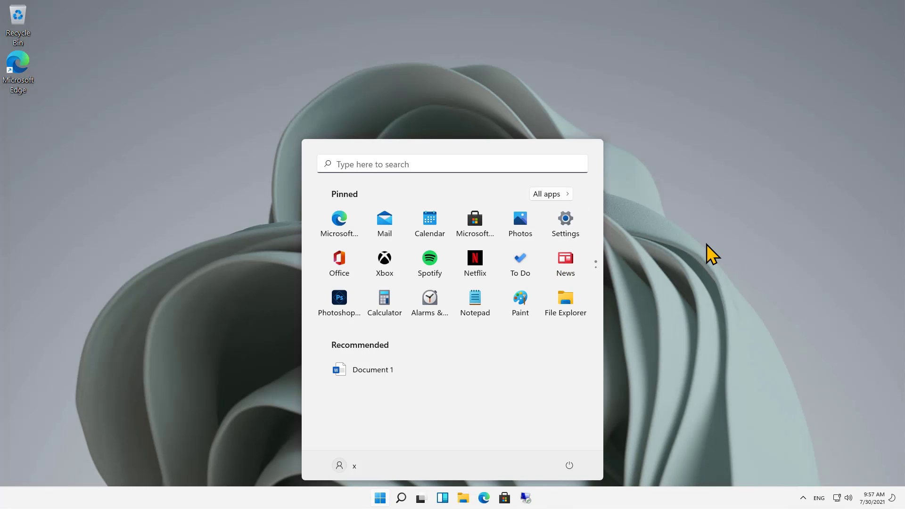
# Launch the Settings app from the Start menu's pinned section.
pyautogui.click(564, 219)
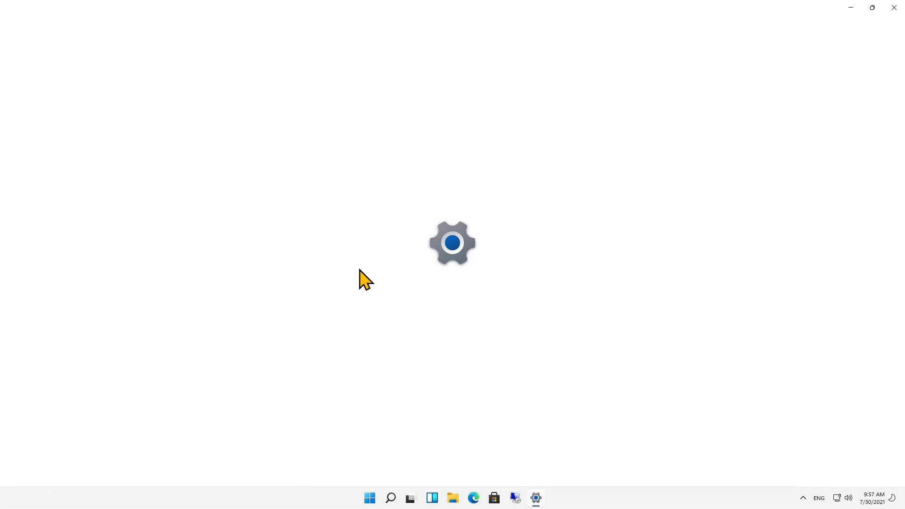
pyautogui.moveTo(336, 268)
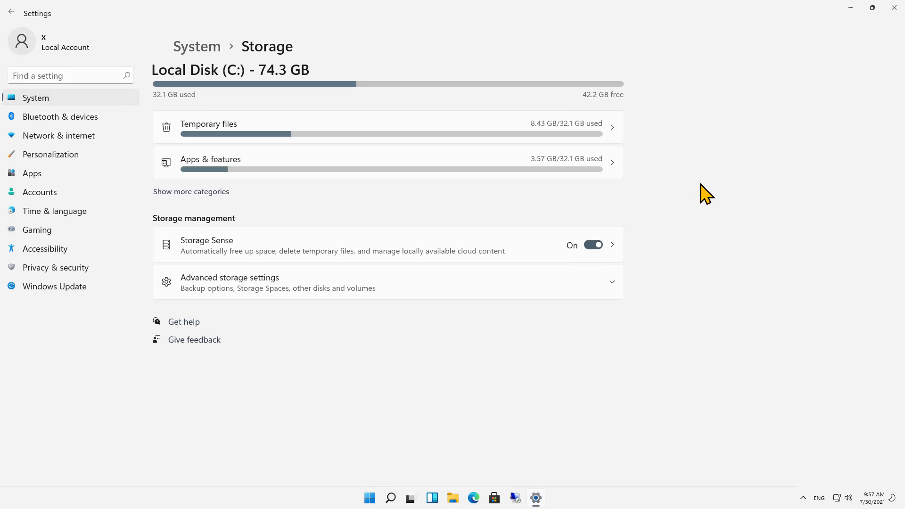
pyautogui.moveTo(698, 196)
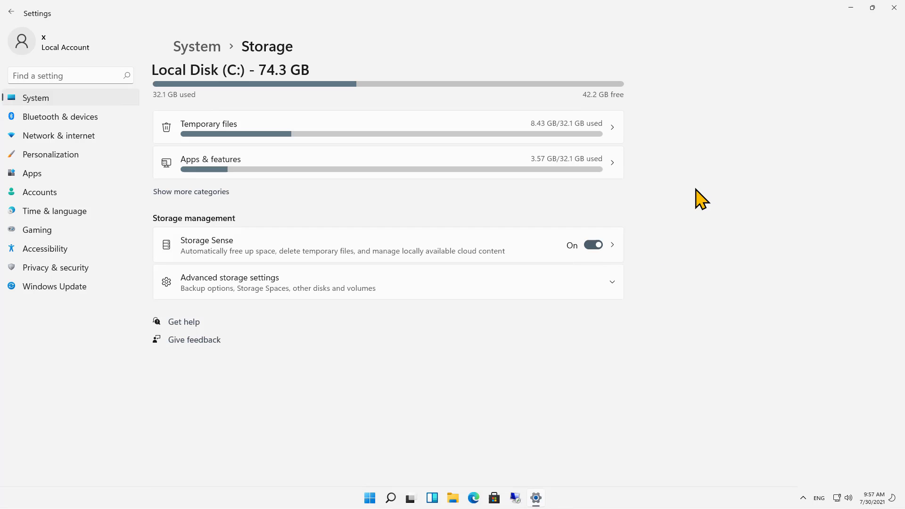
pyautogui.moveTo(695, 180)
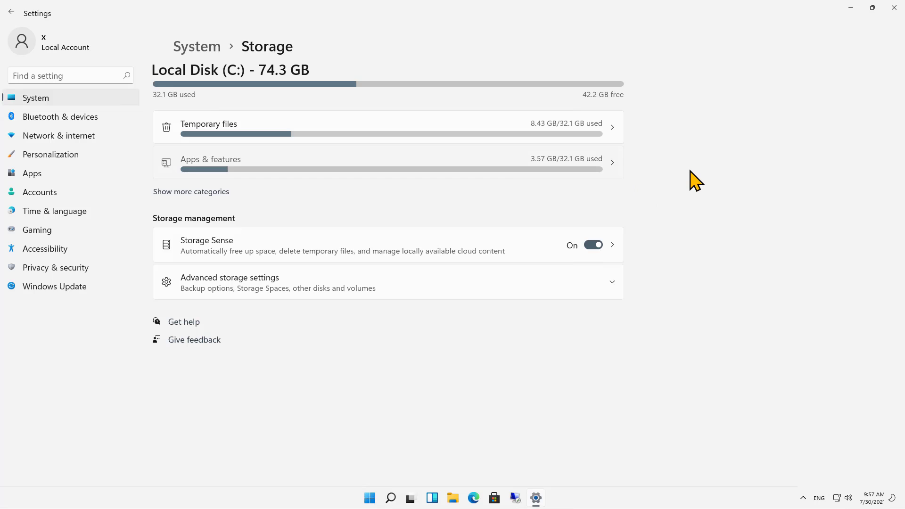
# On Apps & features, set 'Choose where to get apps' to The Microsoft Store only (Recommended).
pyautogui.click(228, 159)
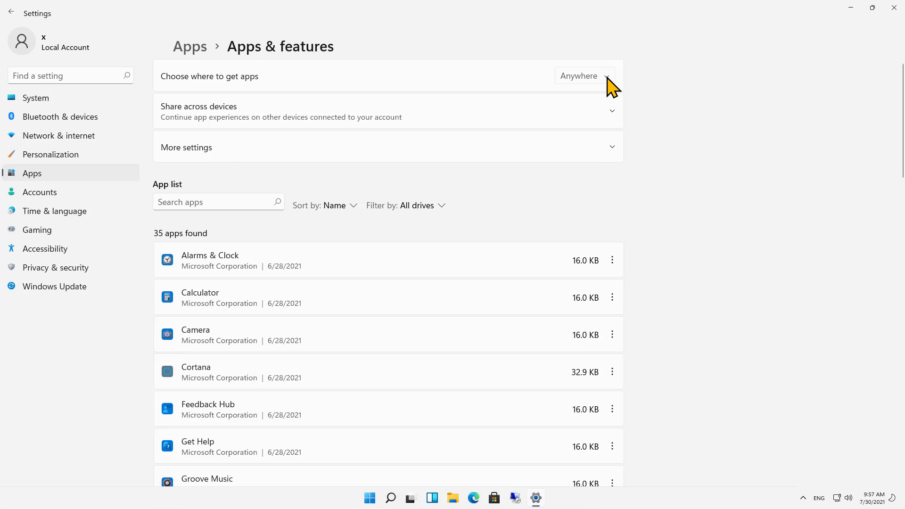
pyautogui.click(584, 75)
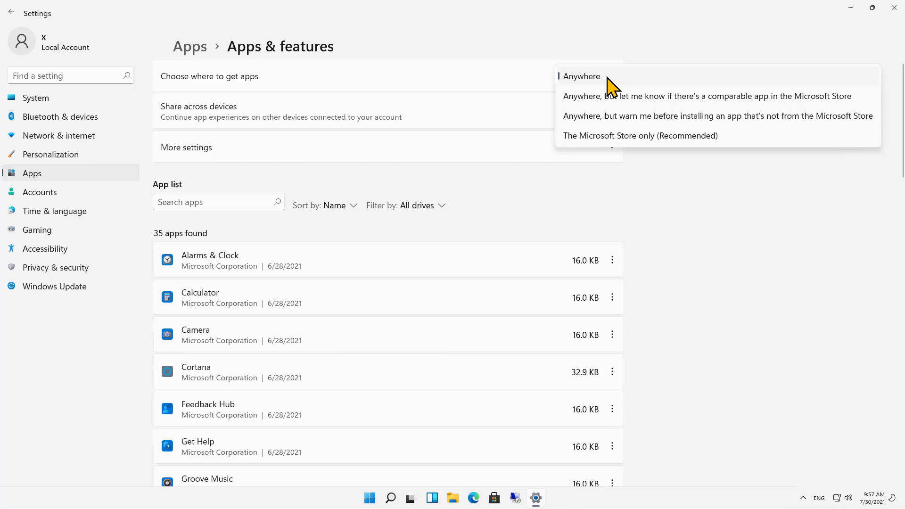
pyautogui.moveTo(664, 104)
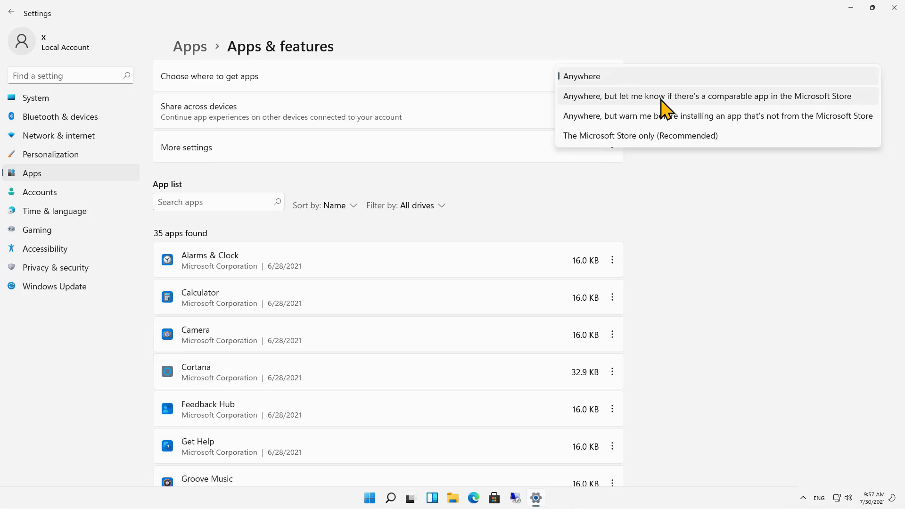
pyautogui.moveTo(752, 111)
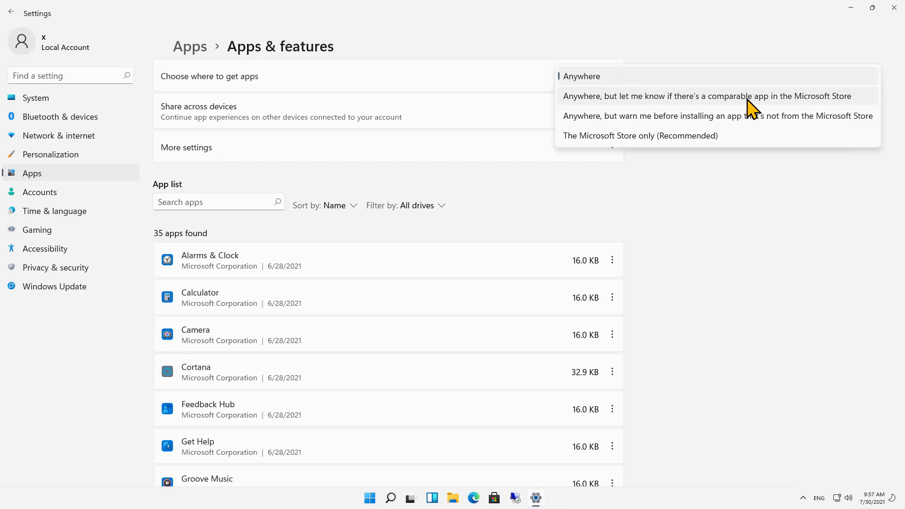
pyautogui.moveTo(743, 124)
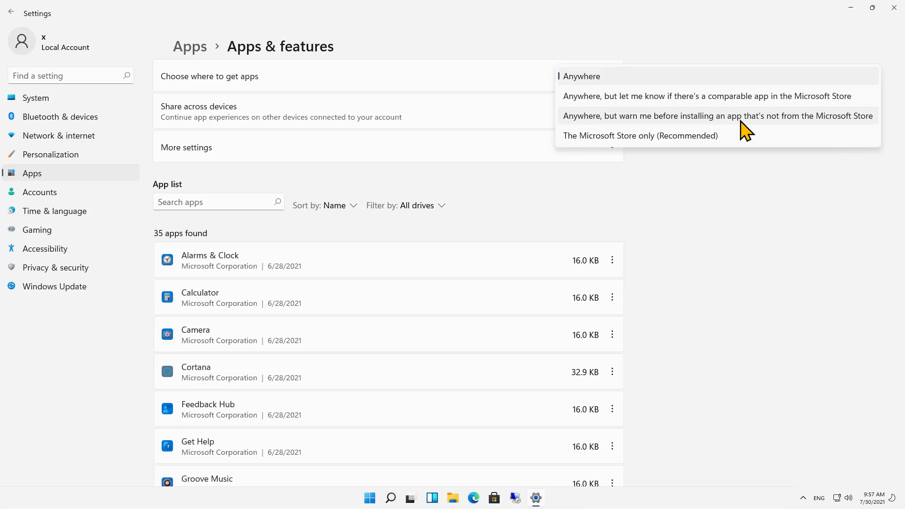
pyautogui.moveTo(705, 139)
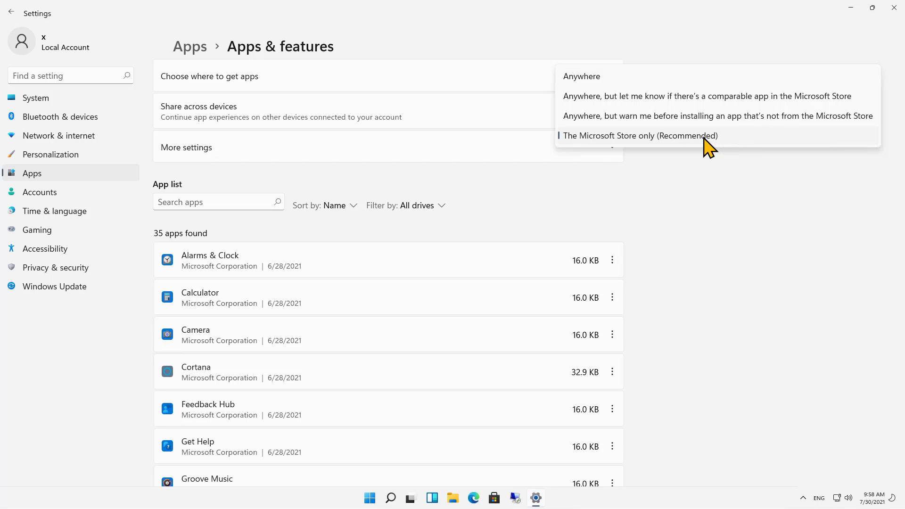
pyautogui.click(641, 136)
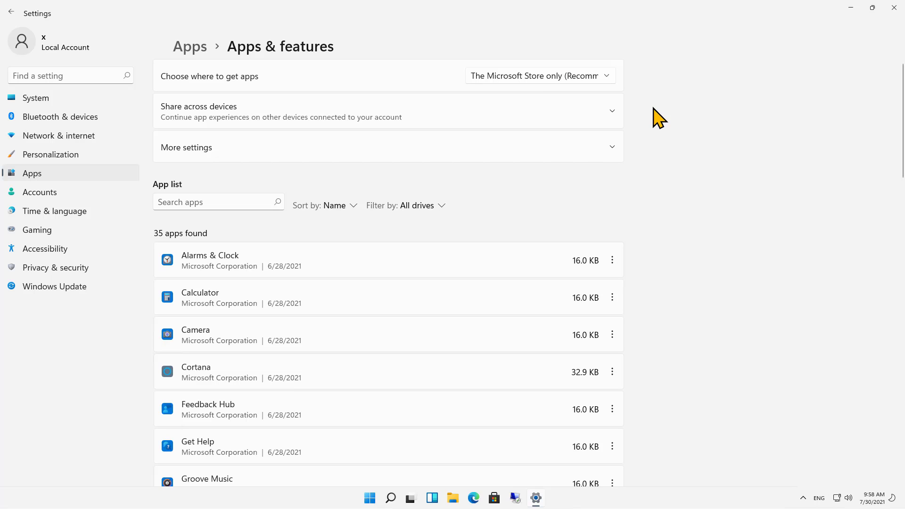